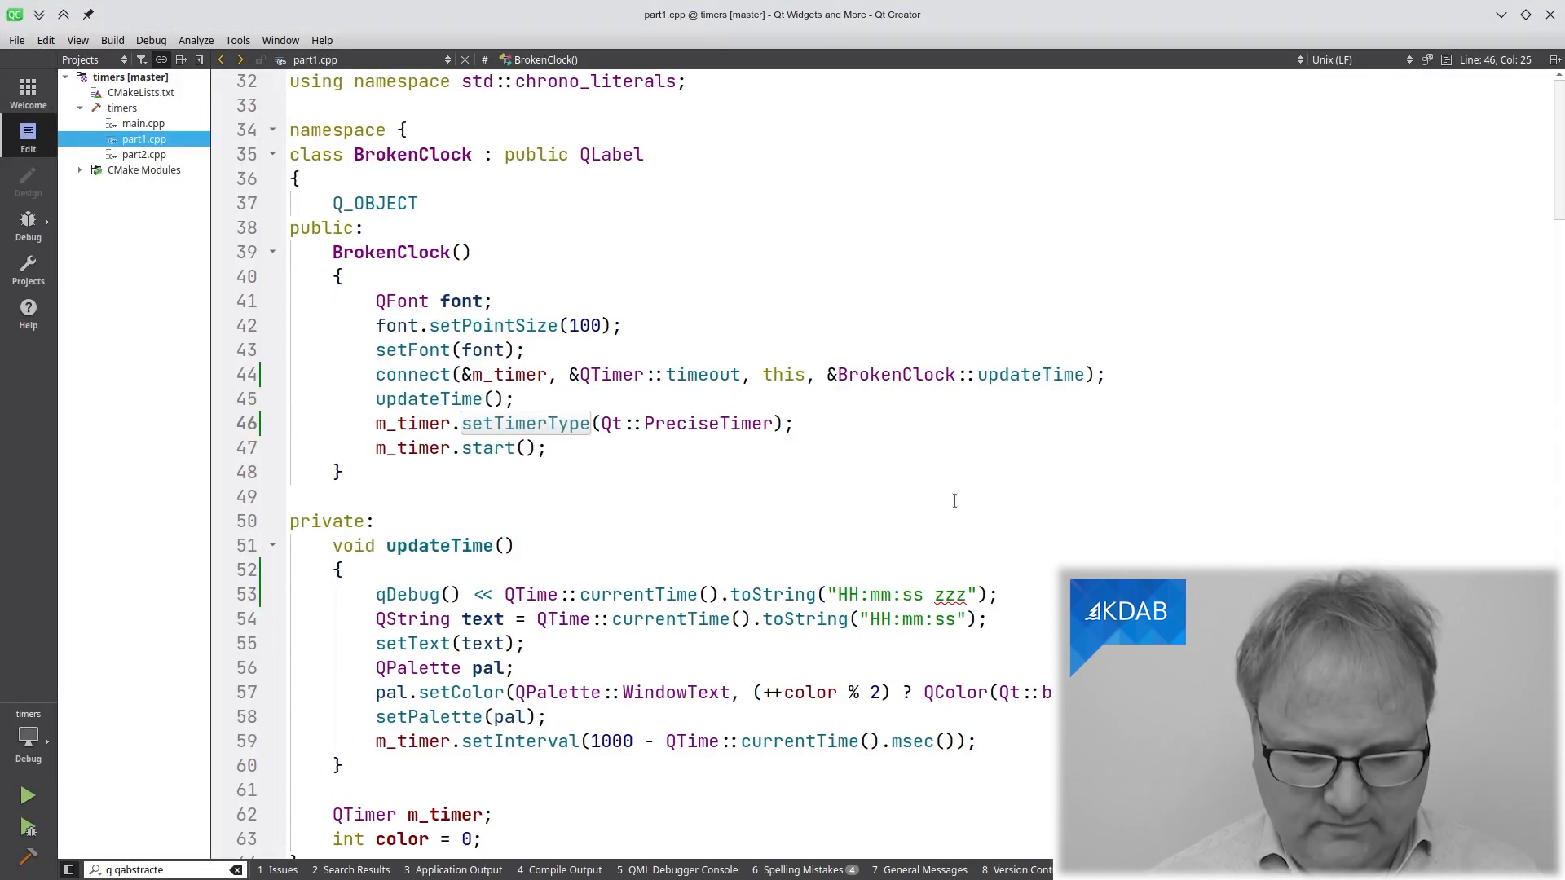
Run the BrokenClock demo from part1.cpp and watch the precise one-second ticks
left_click(27, 796)
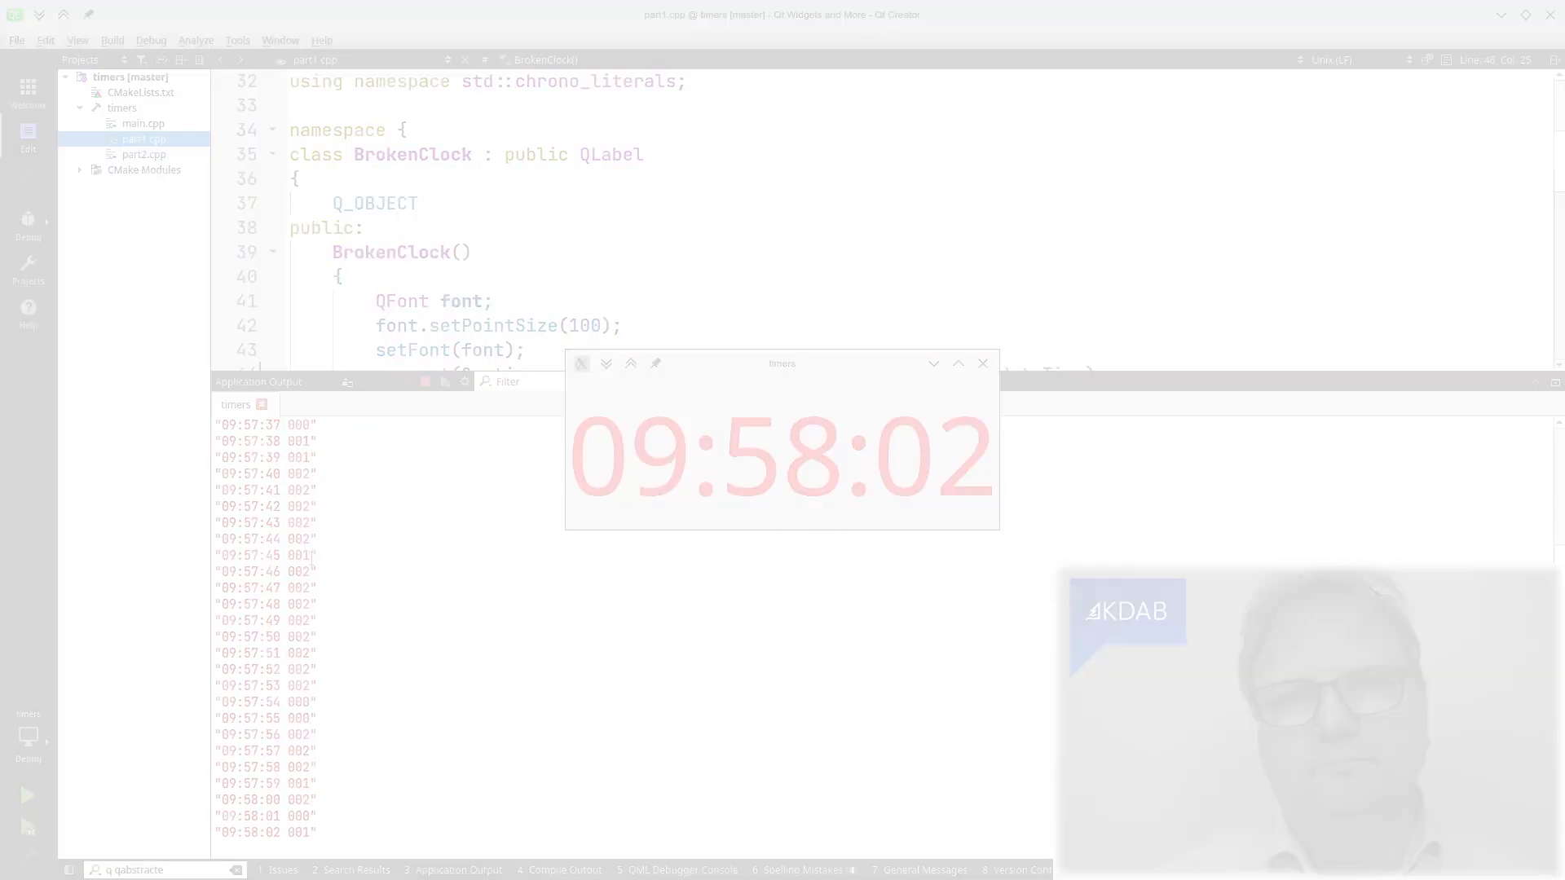
Open part2.cpp with the Test class's 300 ms and 2000 ms timers
left_click(144, 154)
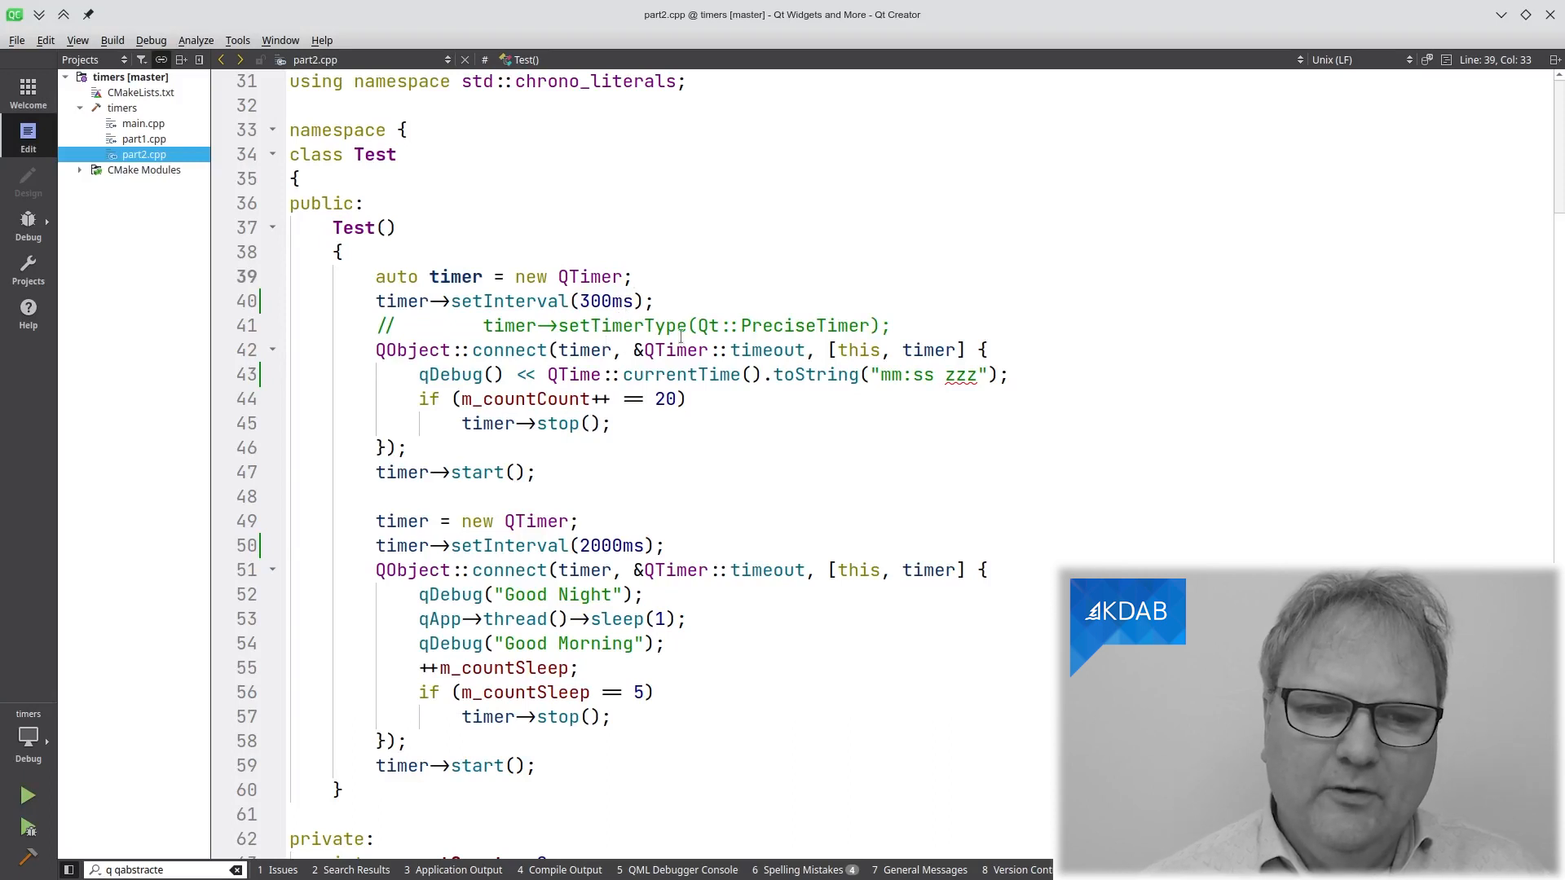
Change setInterval(2000ms) on line 50 to setInterval(2s)
left_click(631, 276)
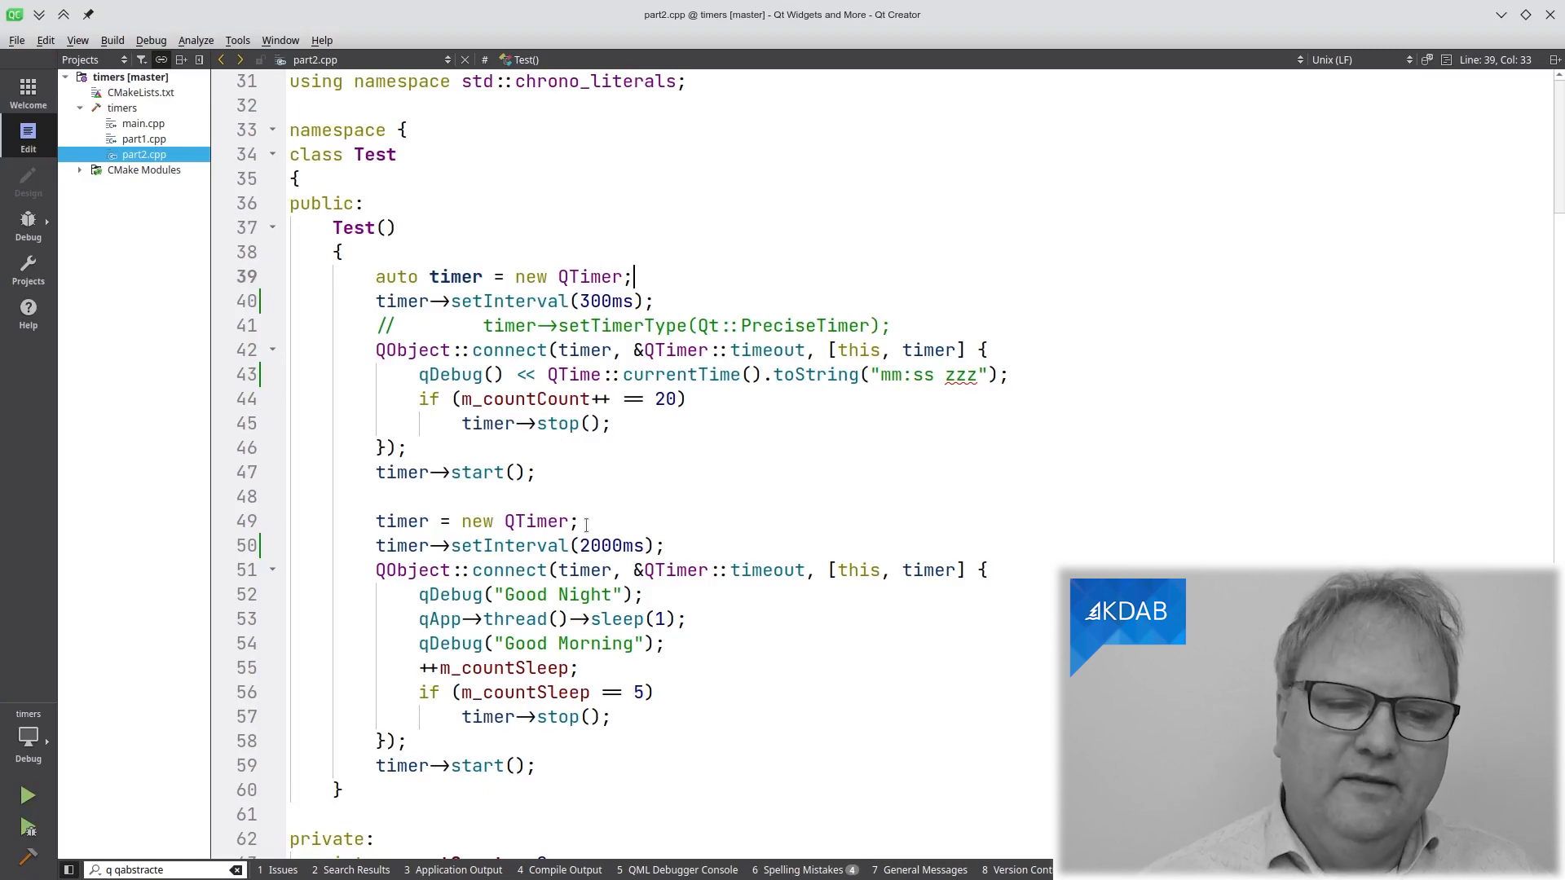
scroll("down", 3)
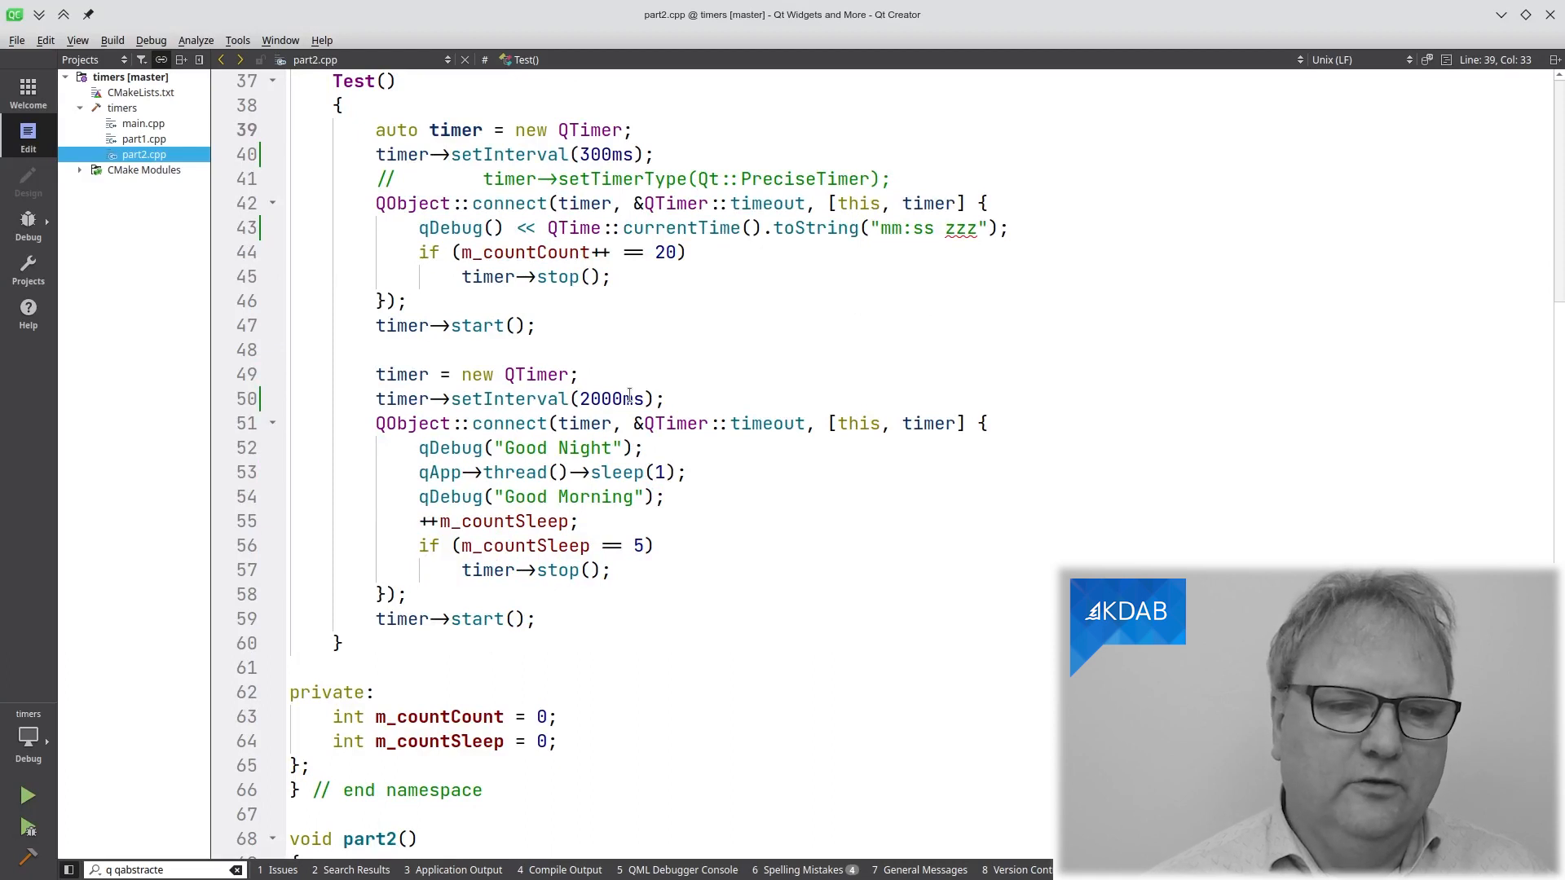
type("2s")
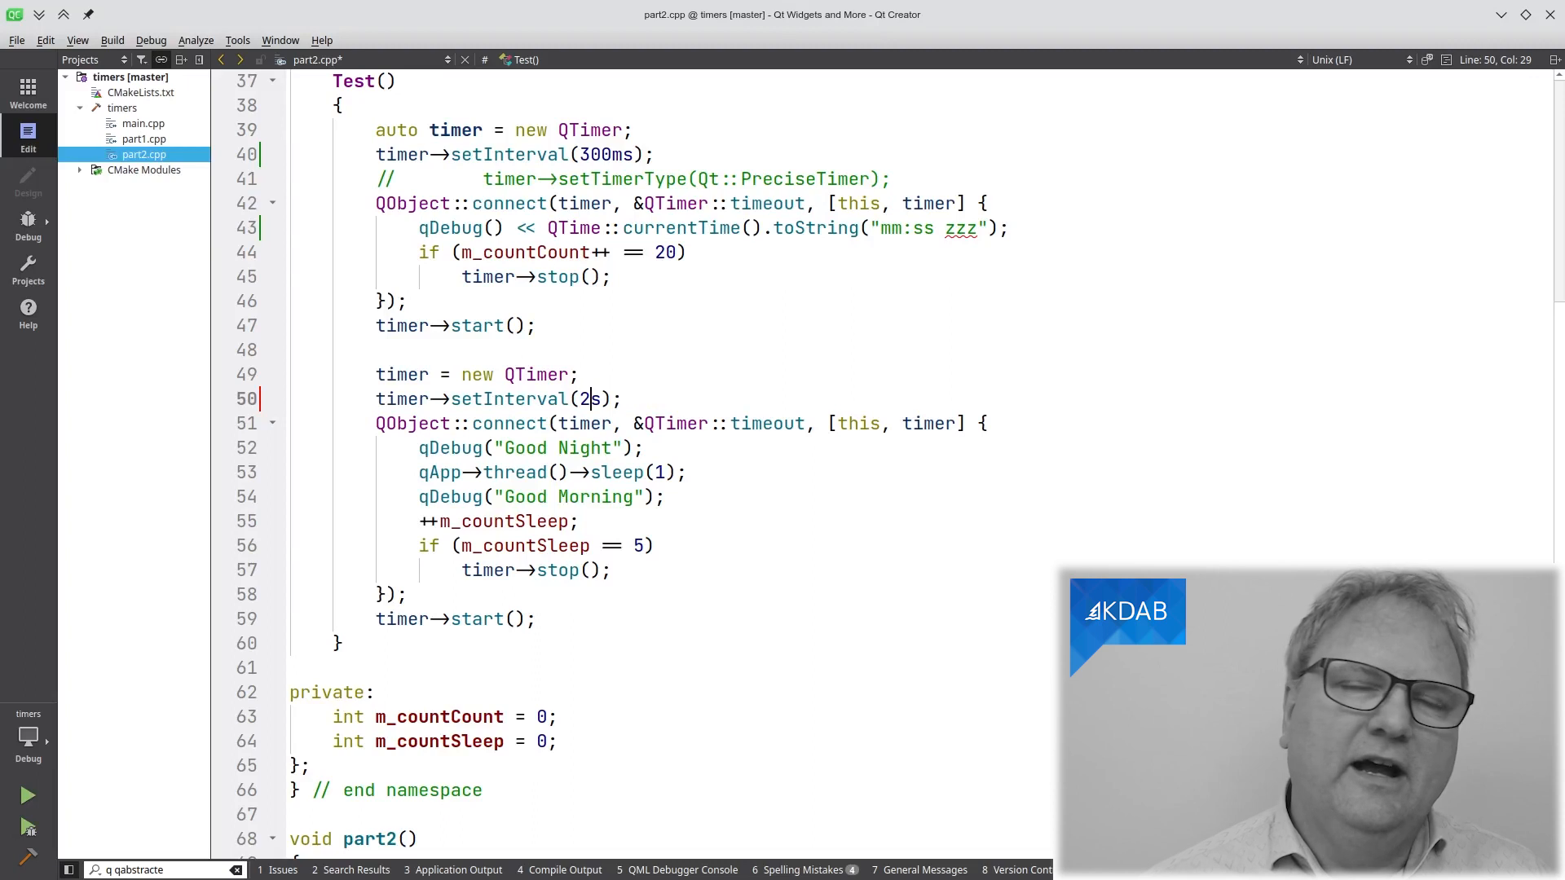
mouse_move(844, 404)
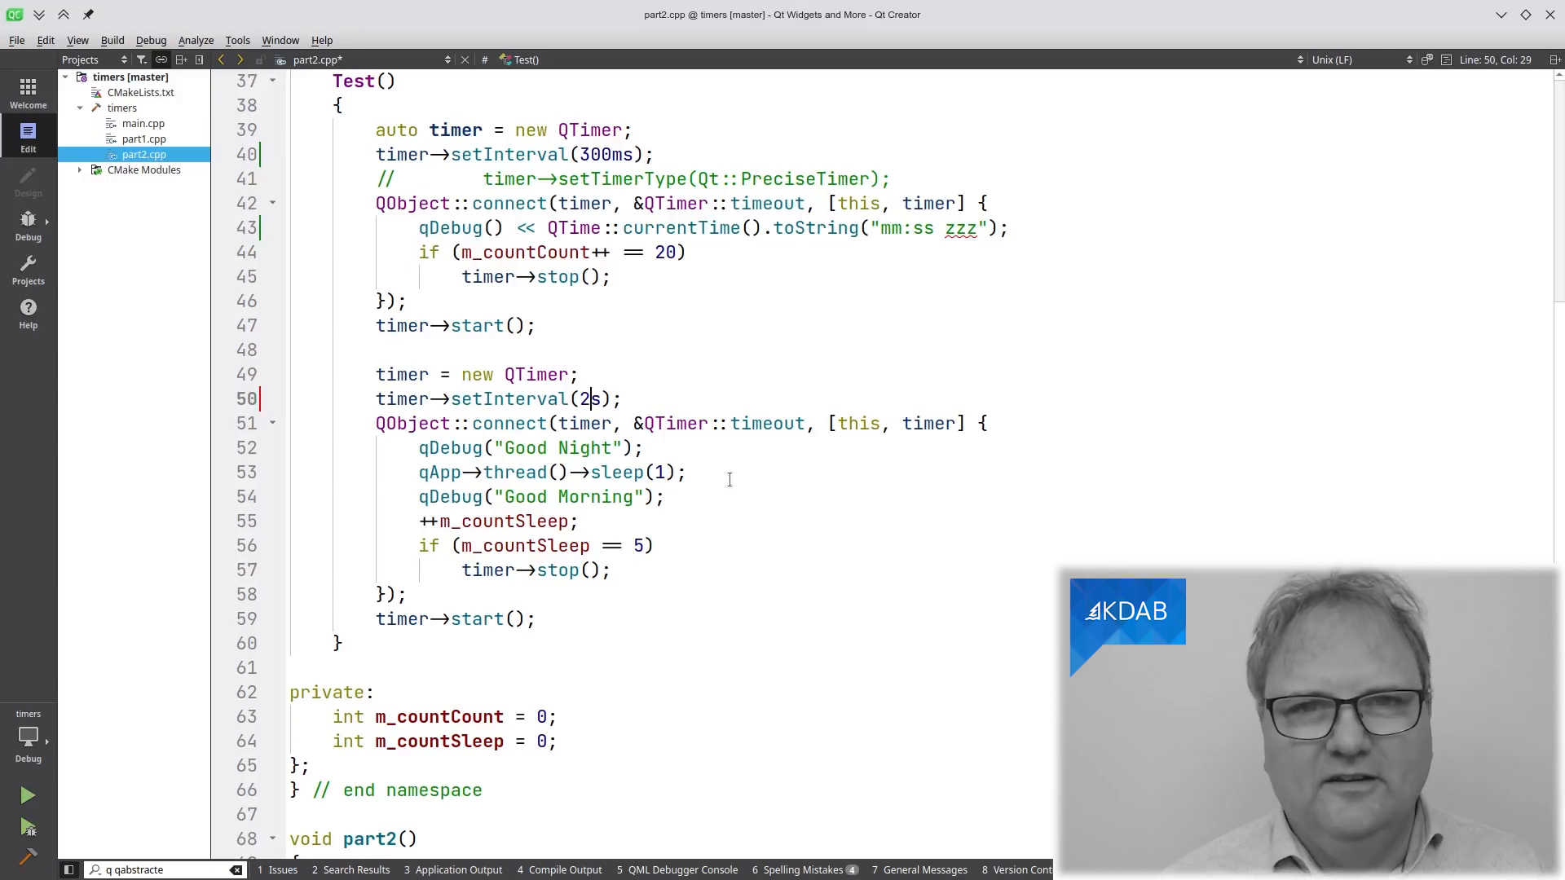
mouse_move(708, 496)
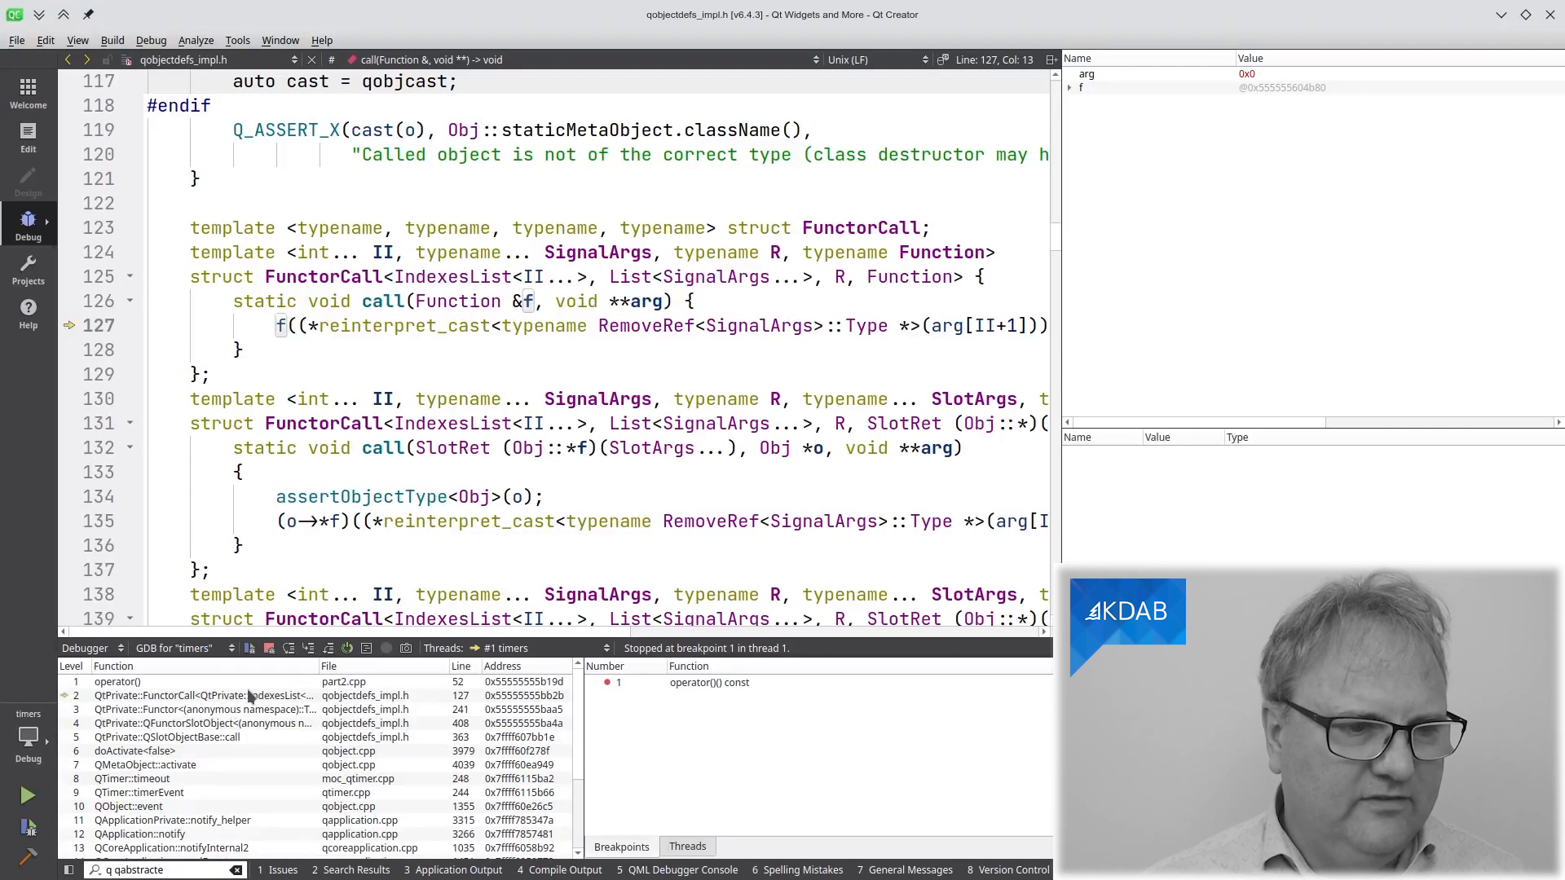
mouse_move(250, 696)
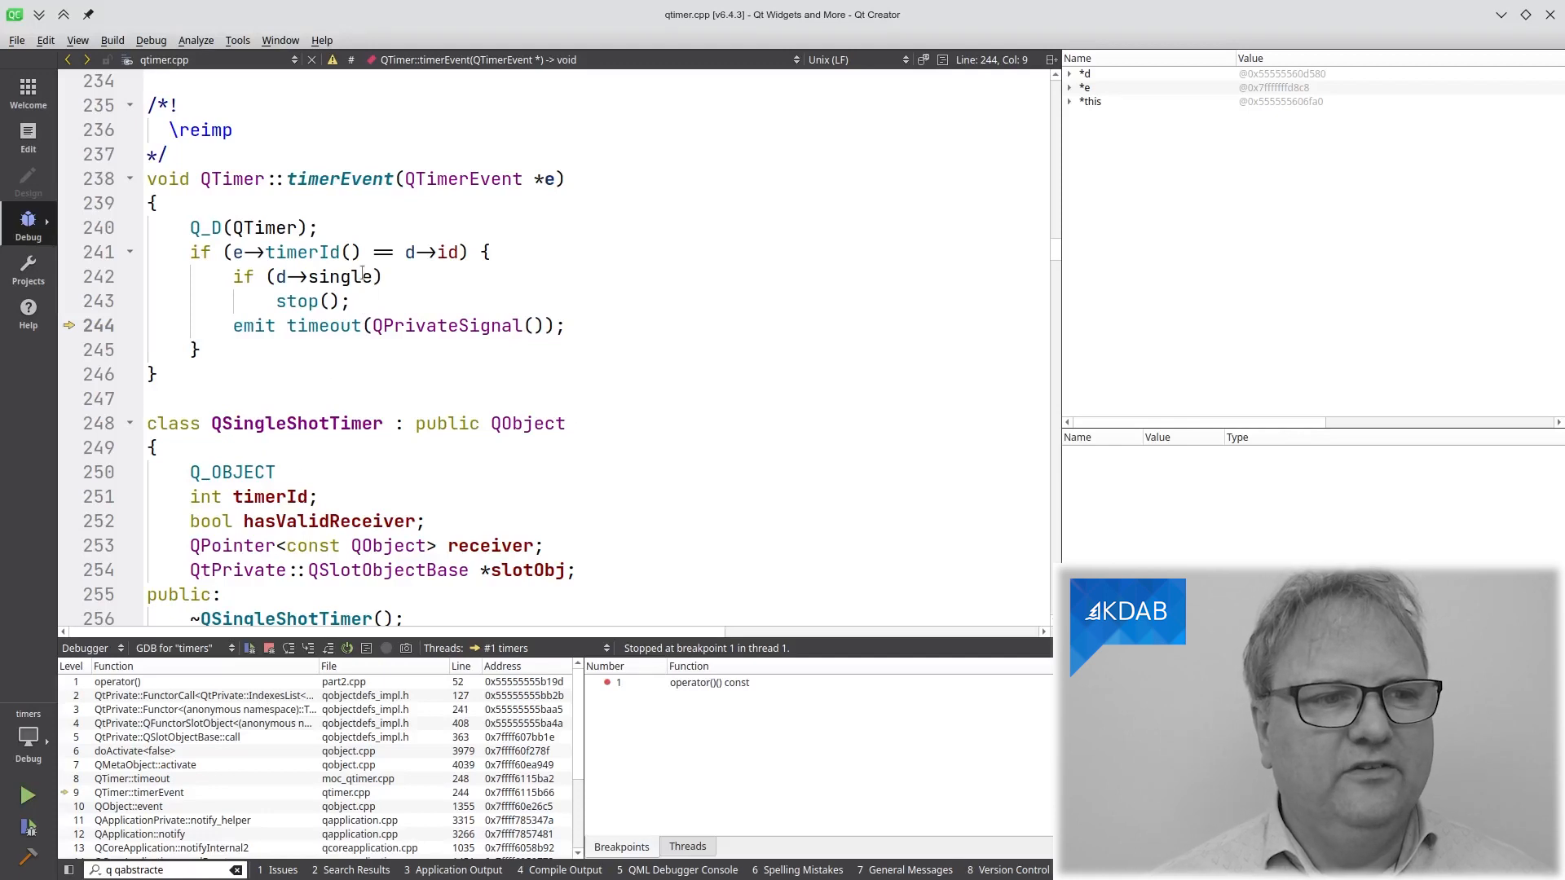
mouse_move(391, 178)
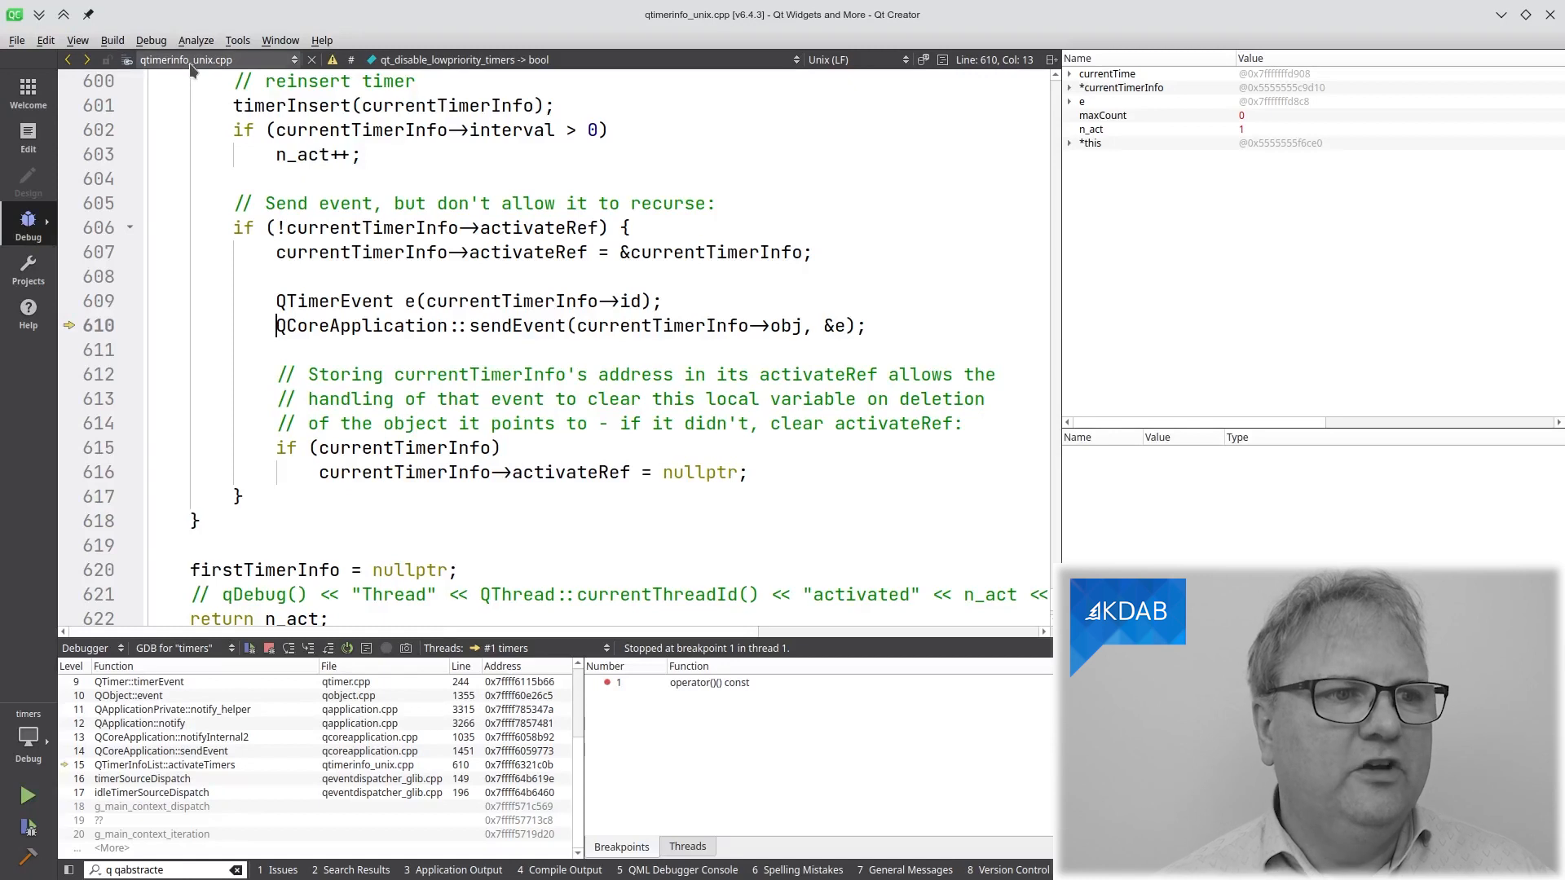
mouse_move(190, 60)
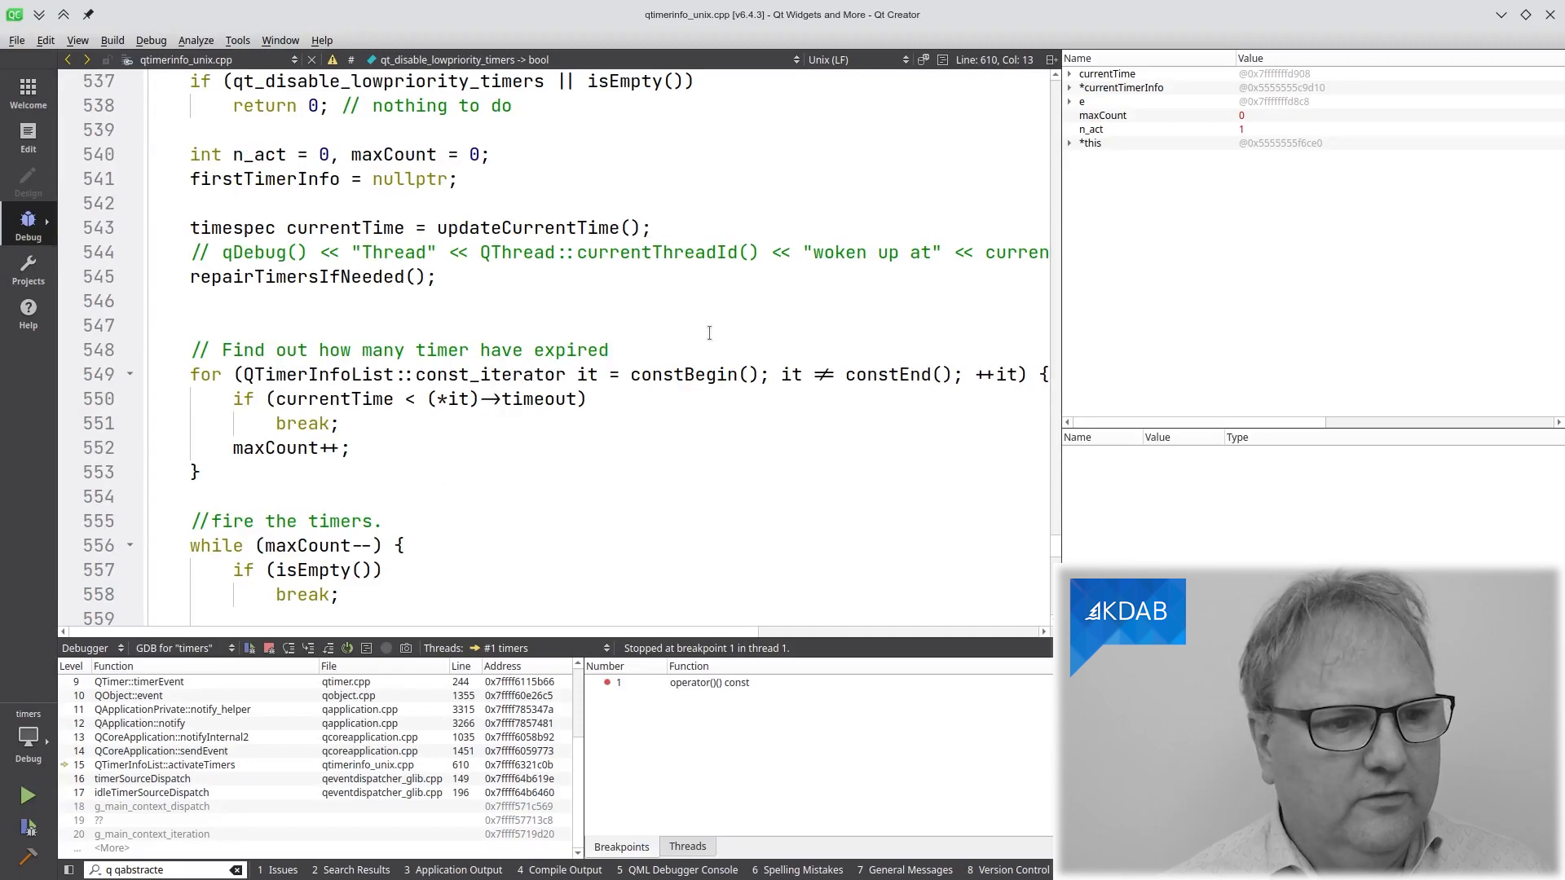
scroll("down", 3)
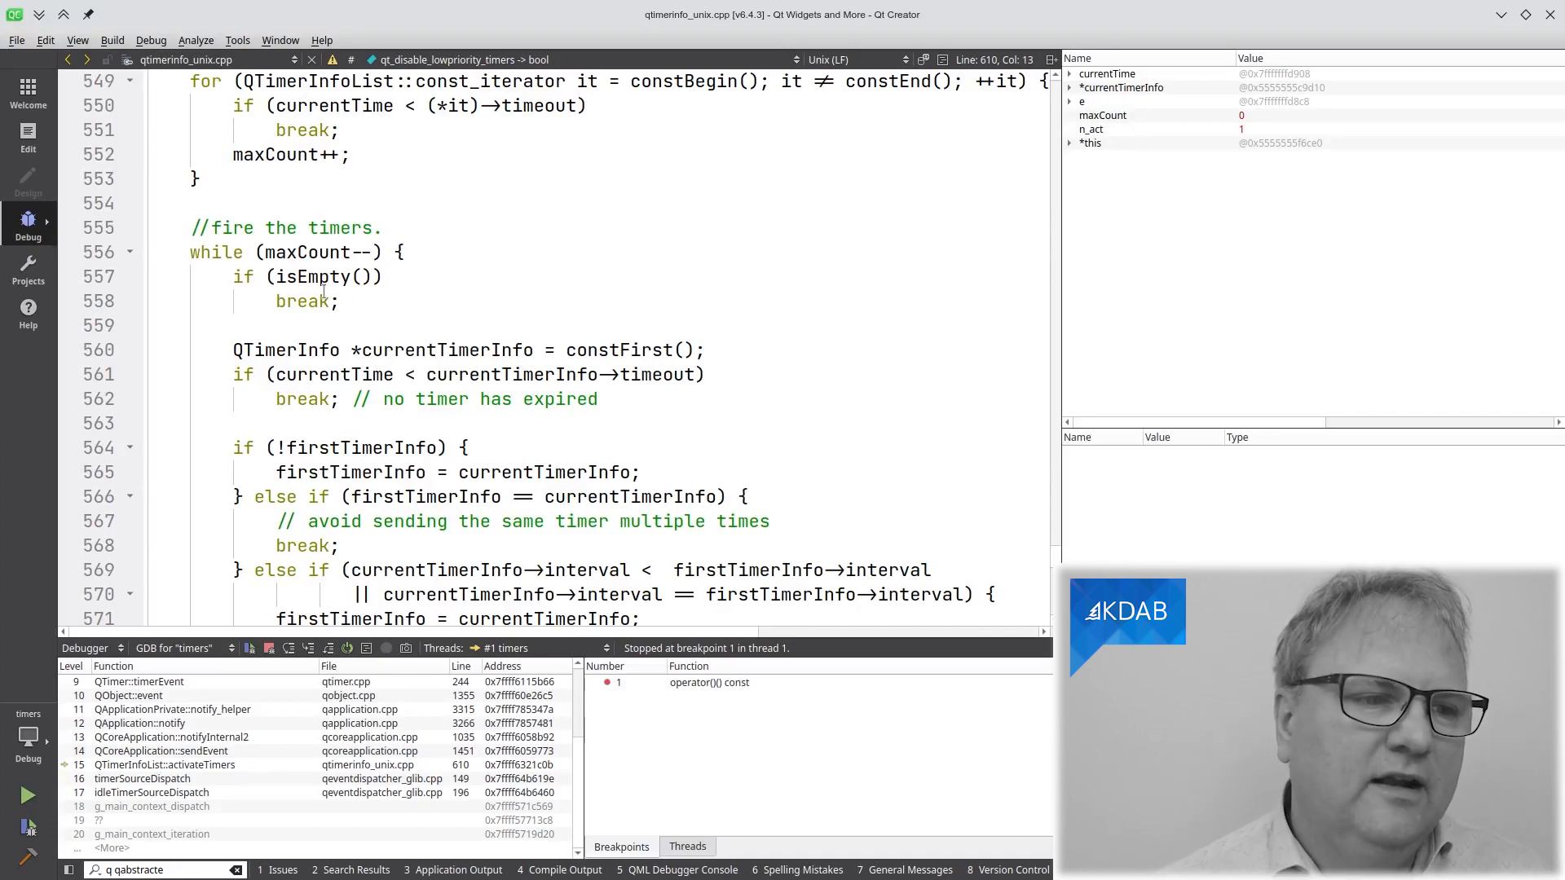
scroll("down", 3)
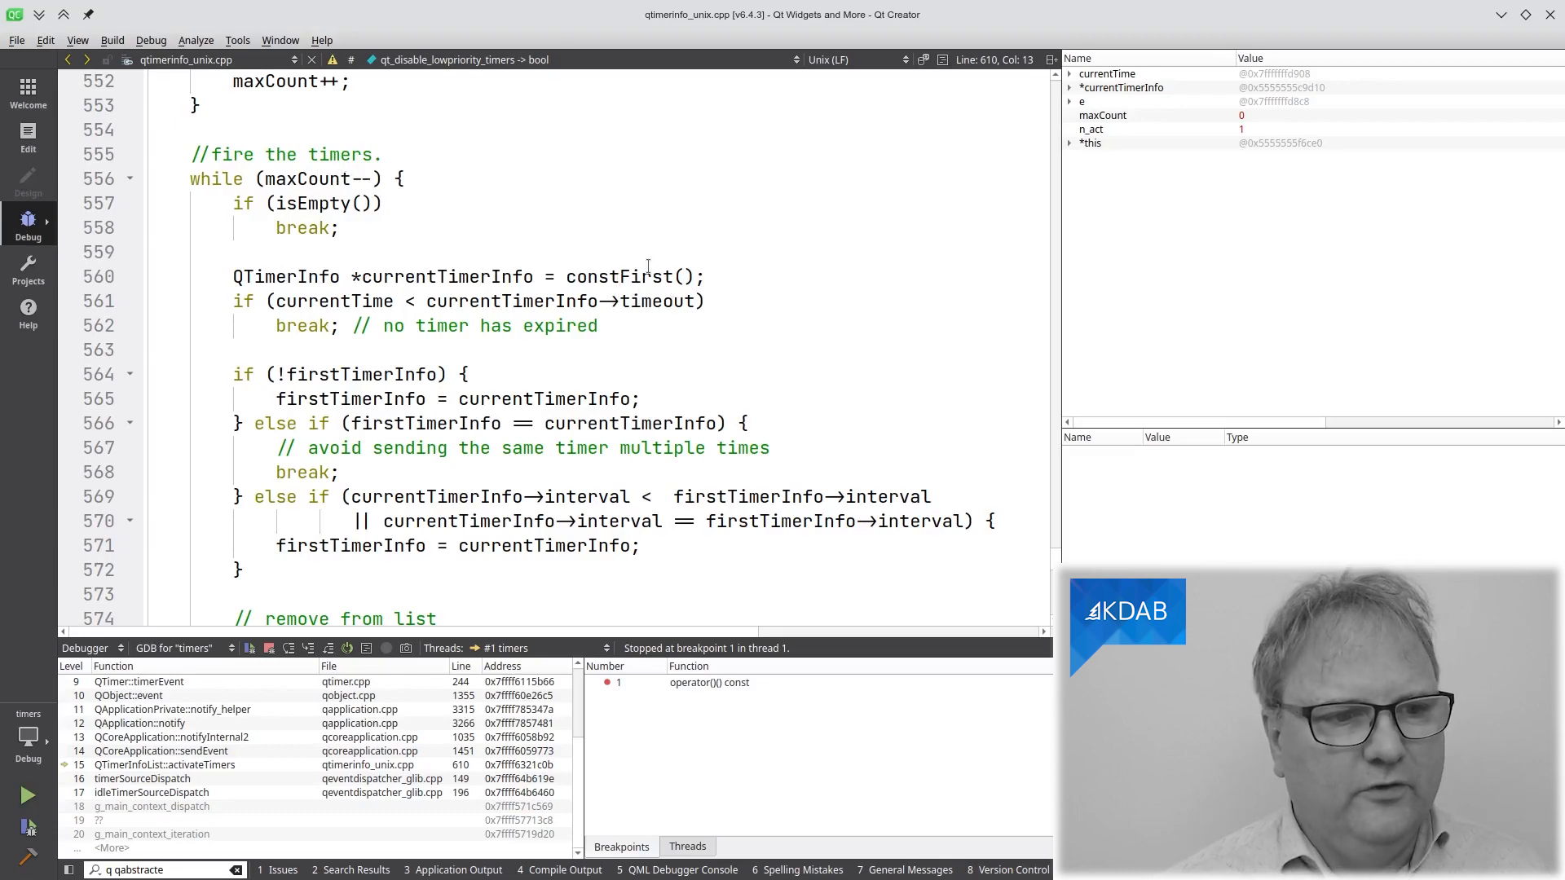
scroll("down", 3)
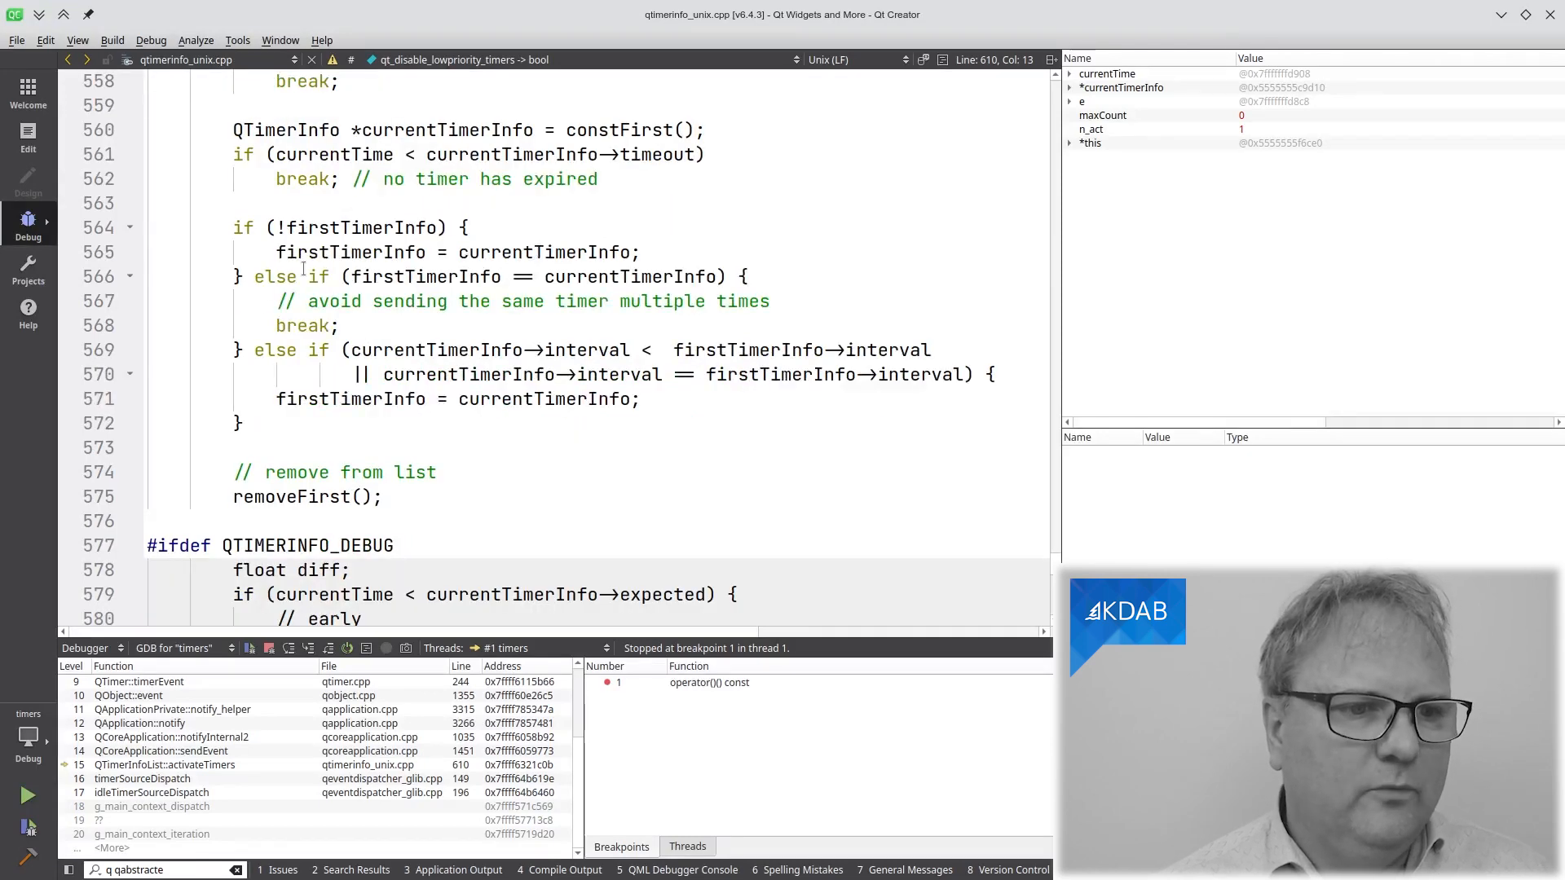
scroll("down", 3)
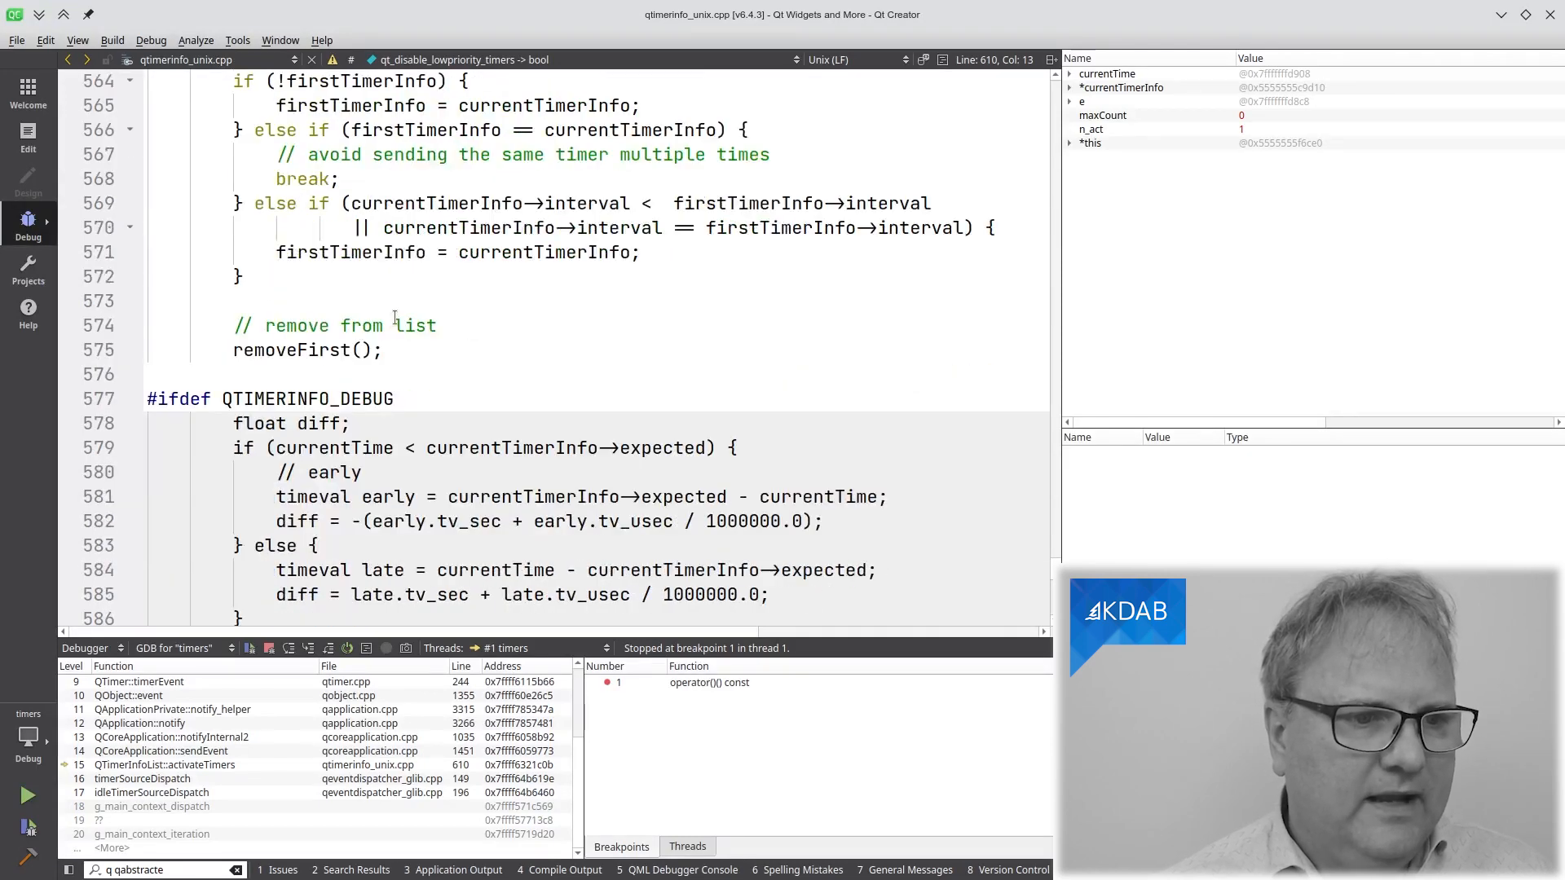
scroll("down", 3)
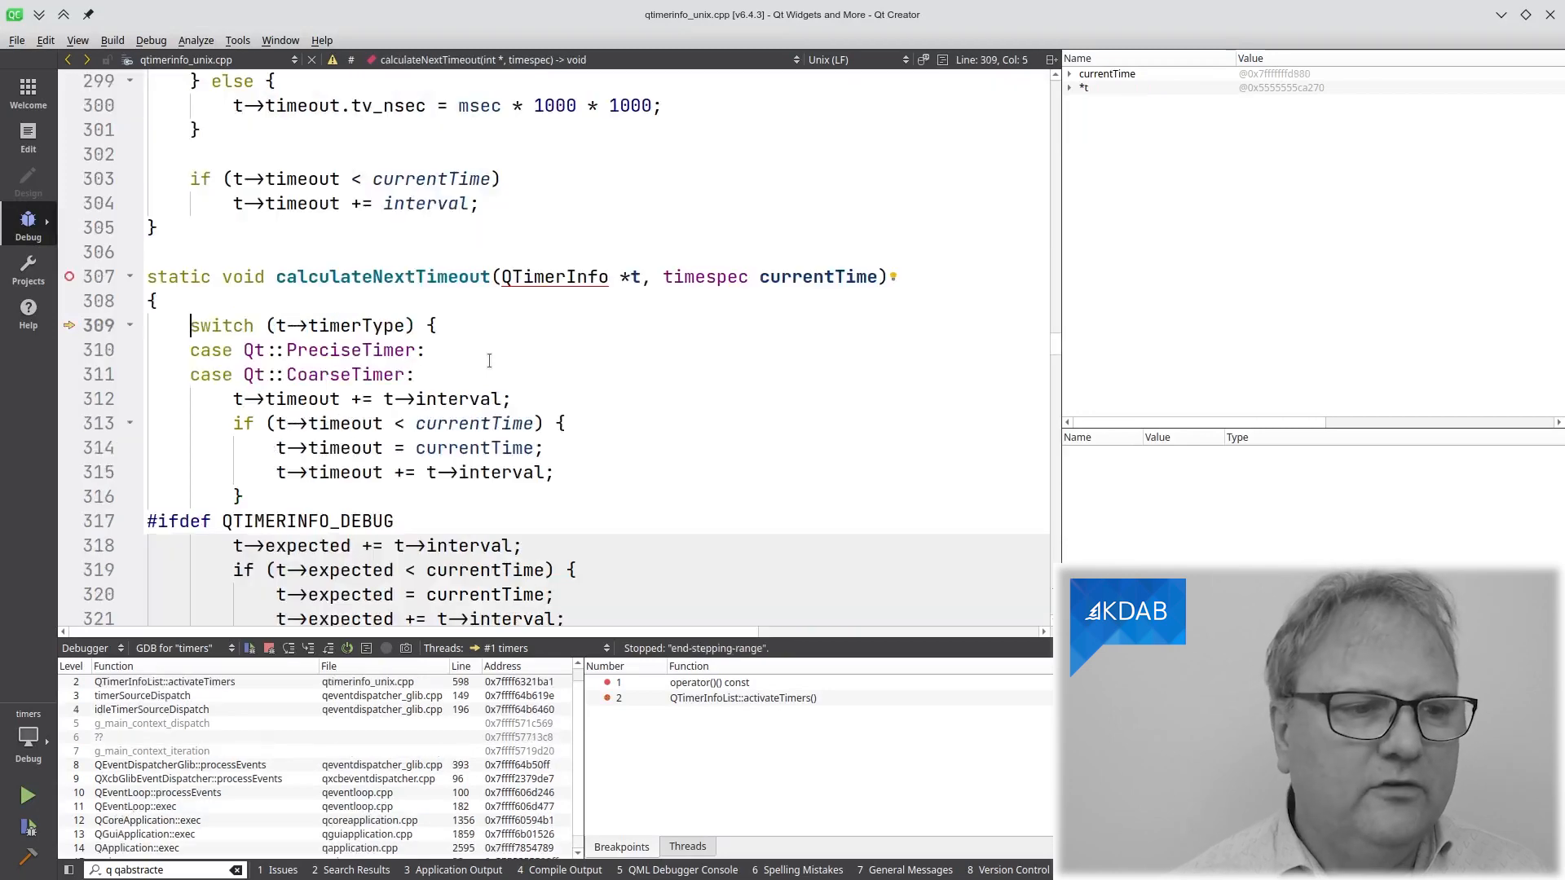
mouse_move(761, 346)
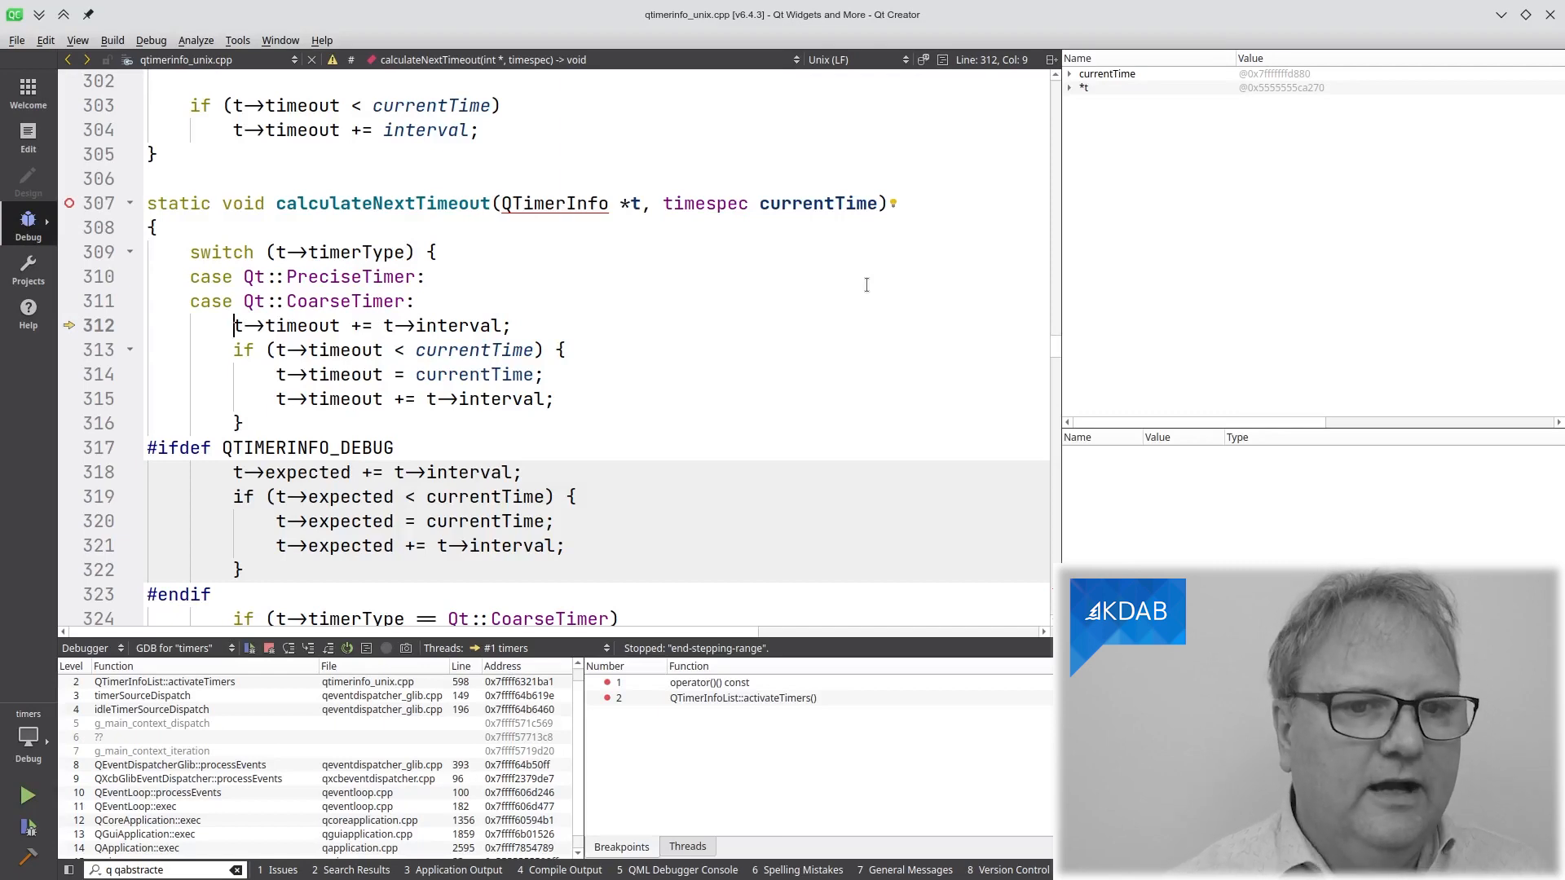
Step over to the next line inside the timer timeout calculation
key("F10")
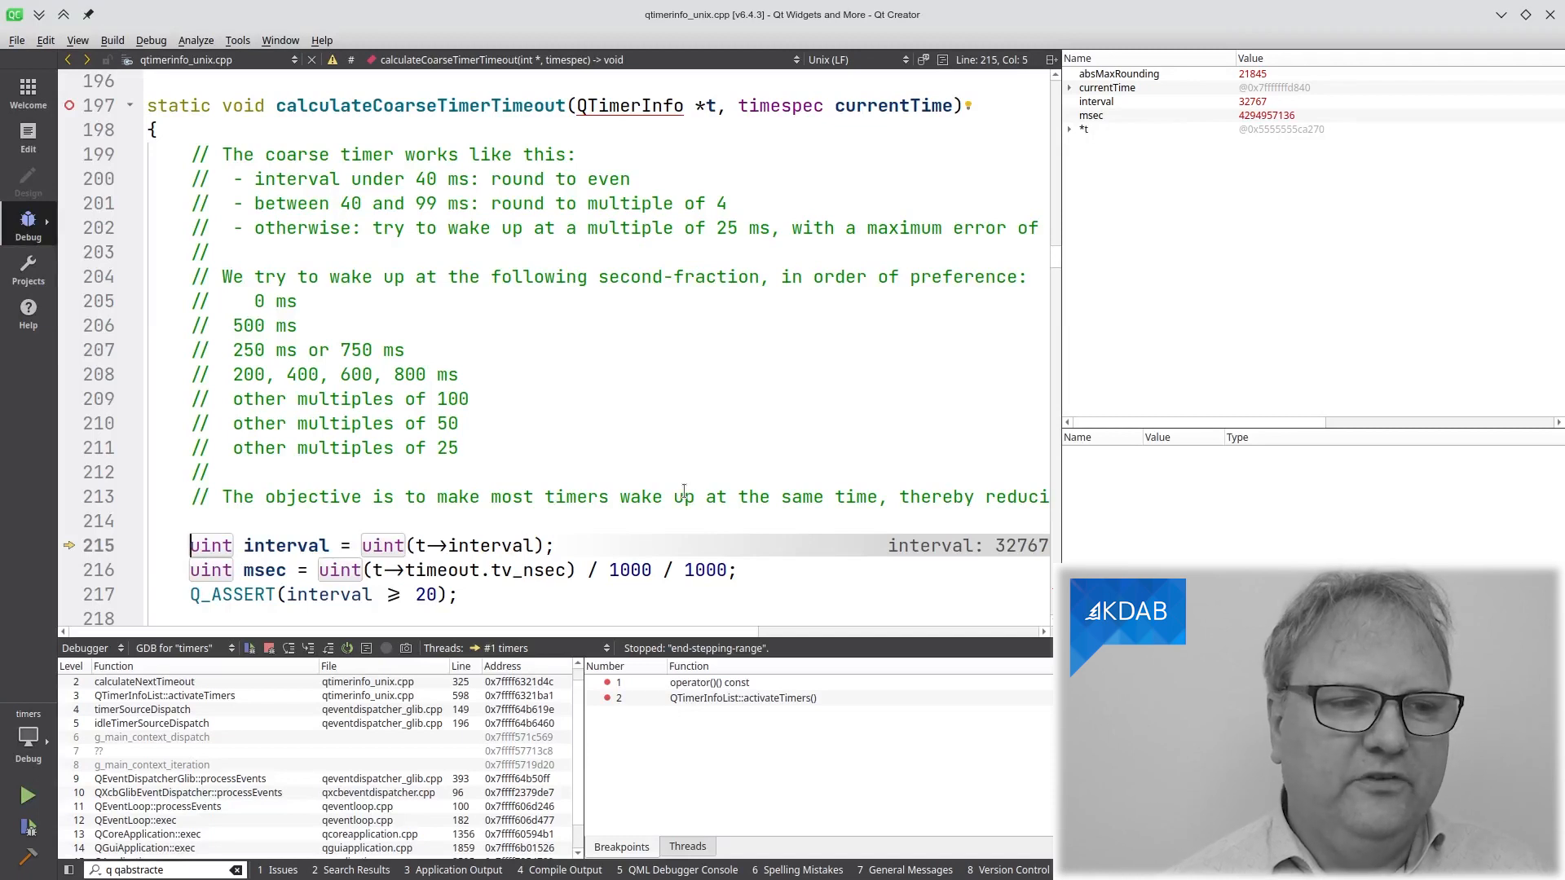
mouse_move(408, 301)
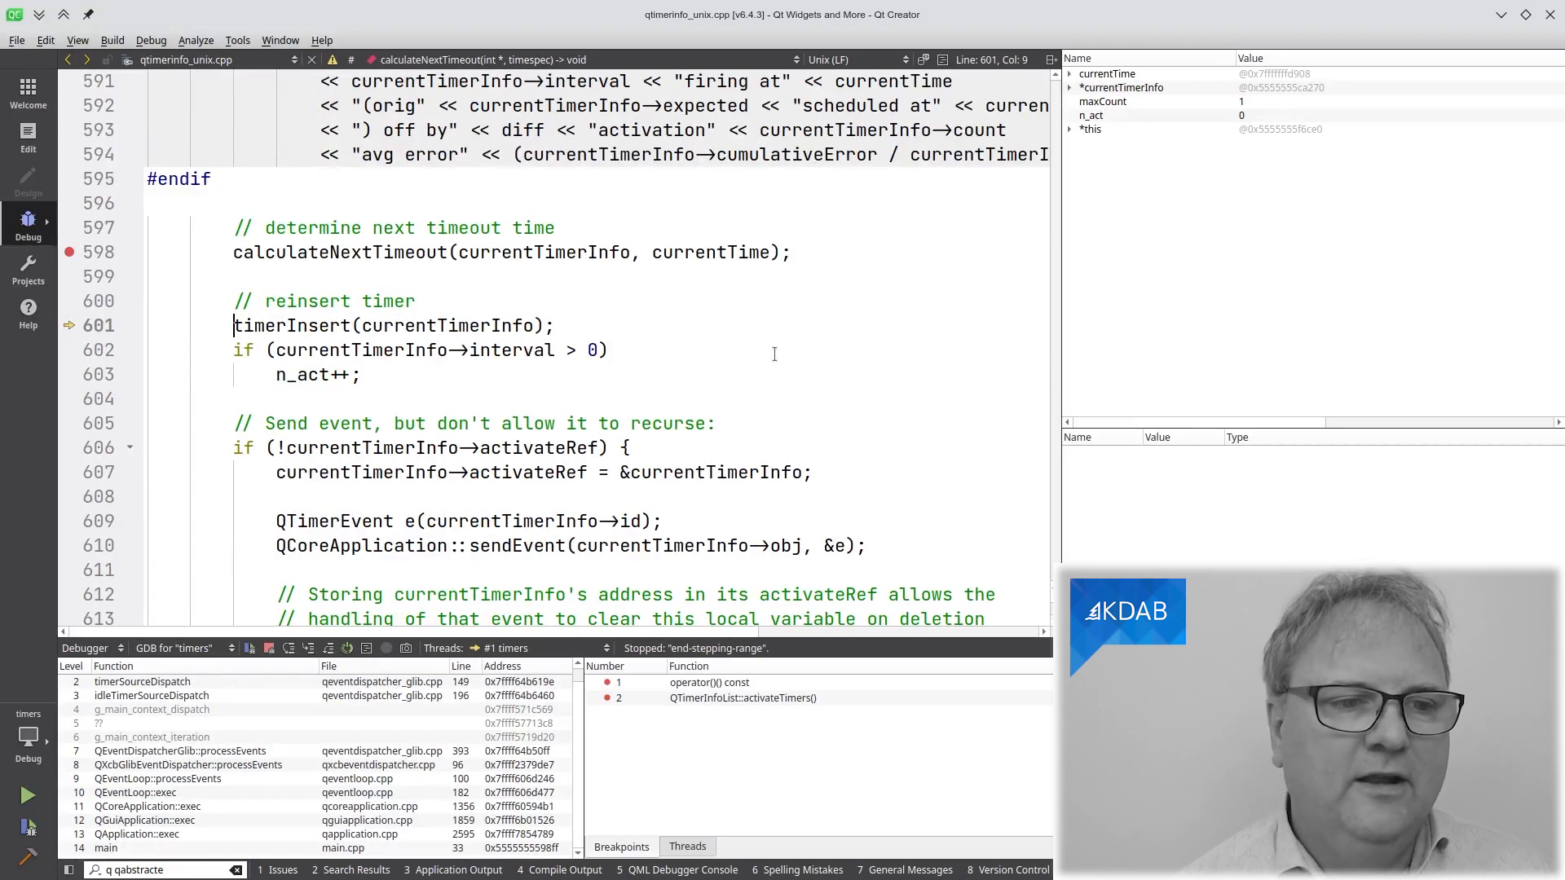
Step past timerInsert to the QCoreApplication::sendEvent line 610
key("F11")
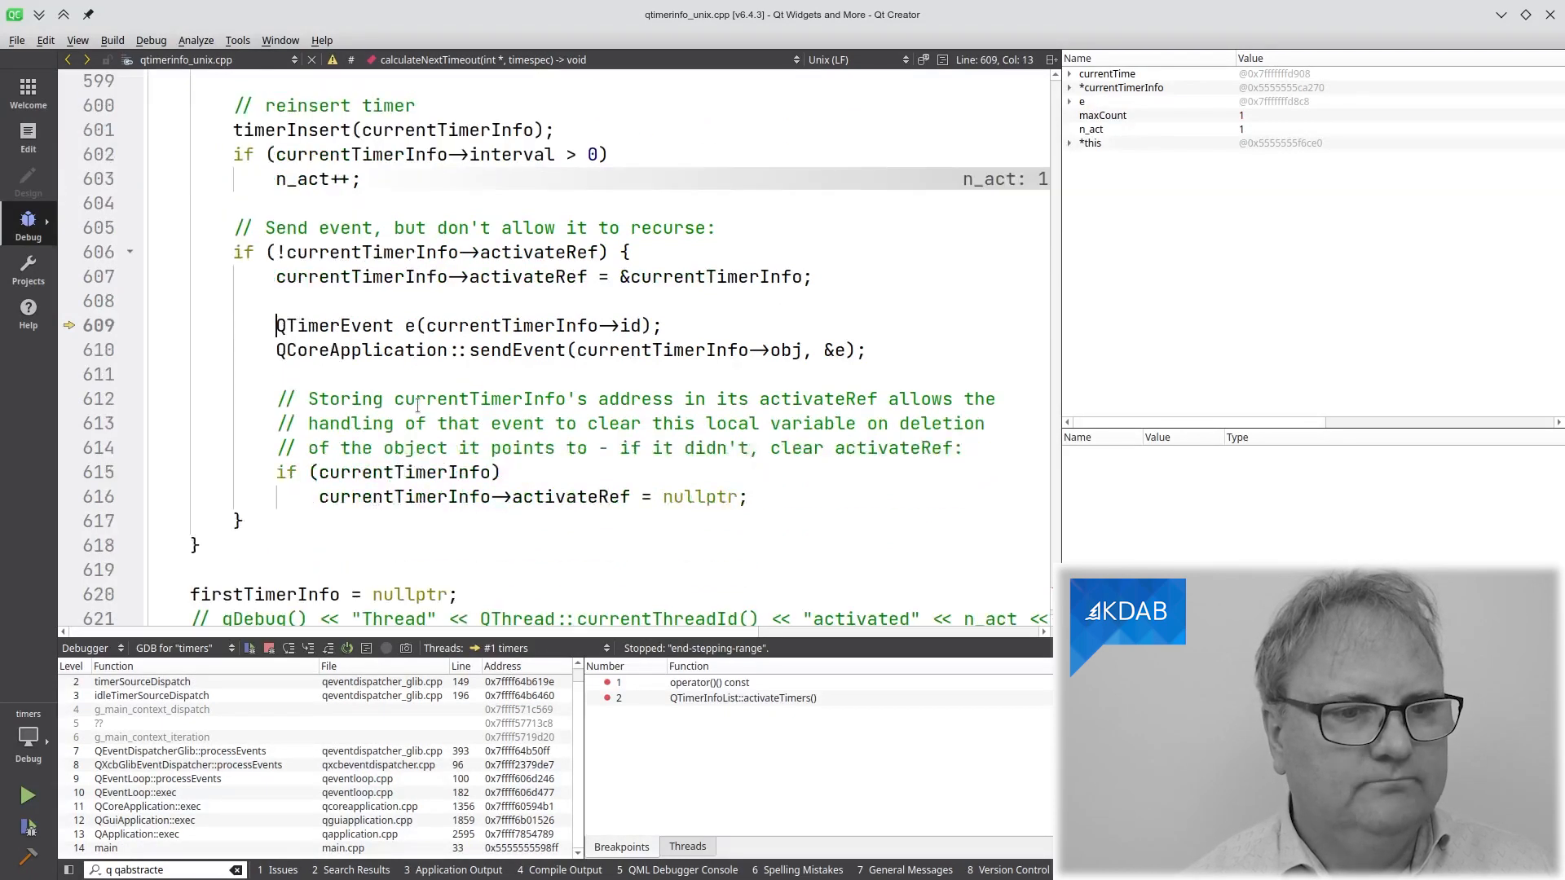
key("F10")
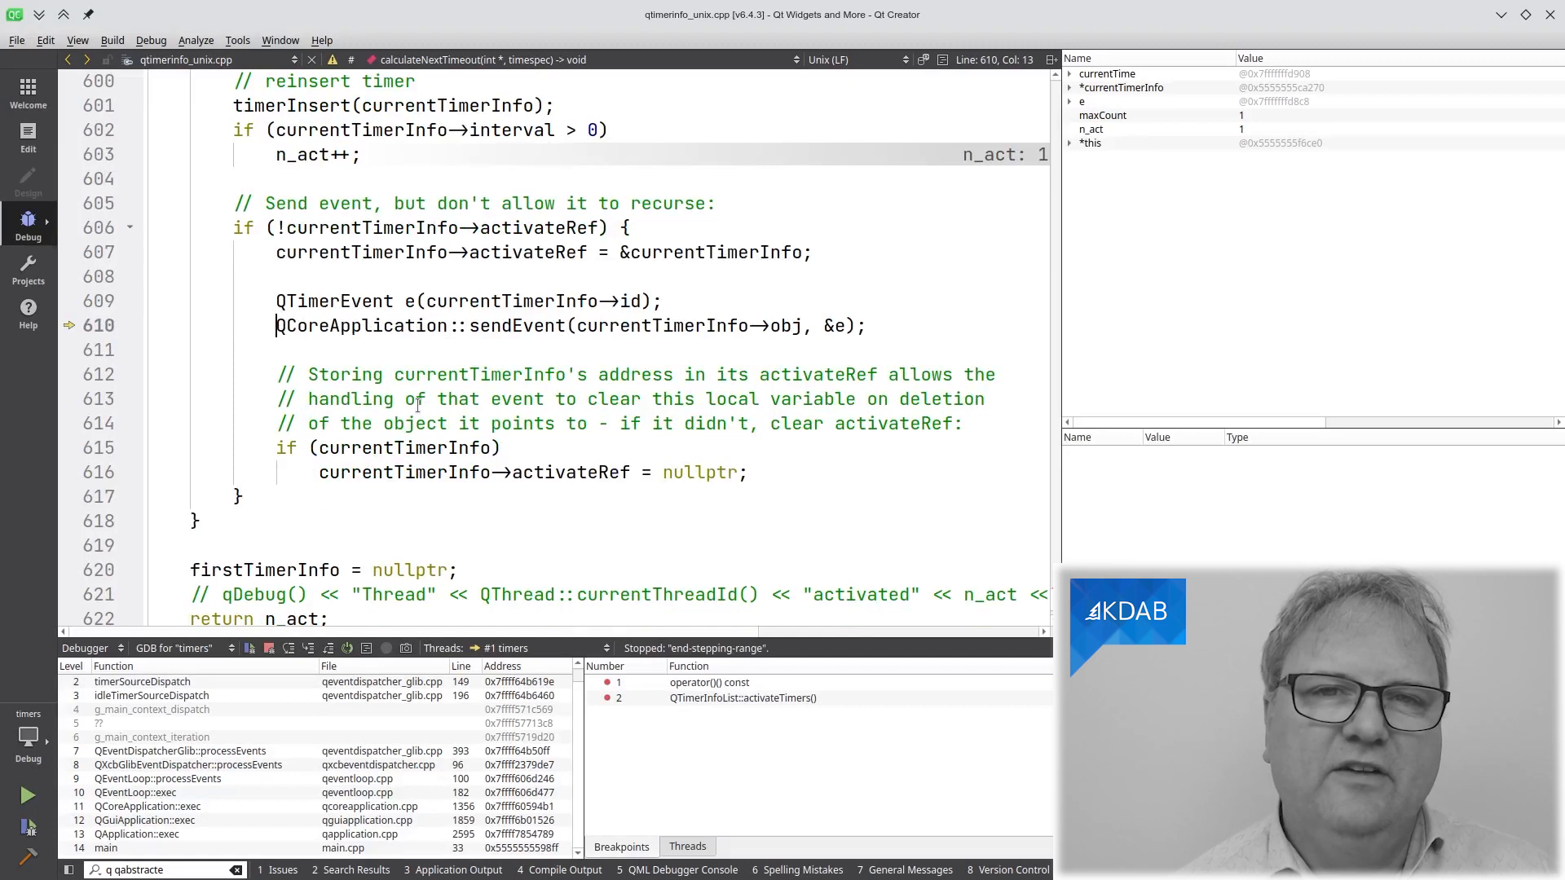